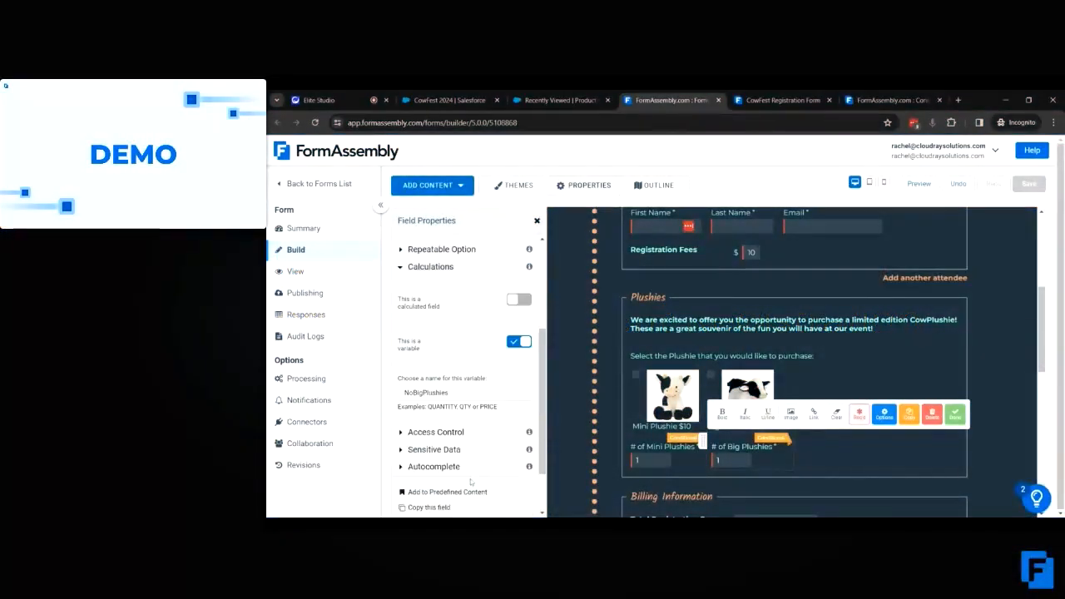
Step: Scroll down to the Billing Information summary fields in the form builder
scroll(down, 3)
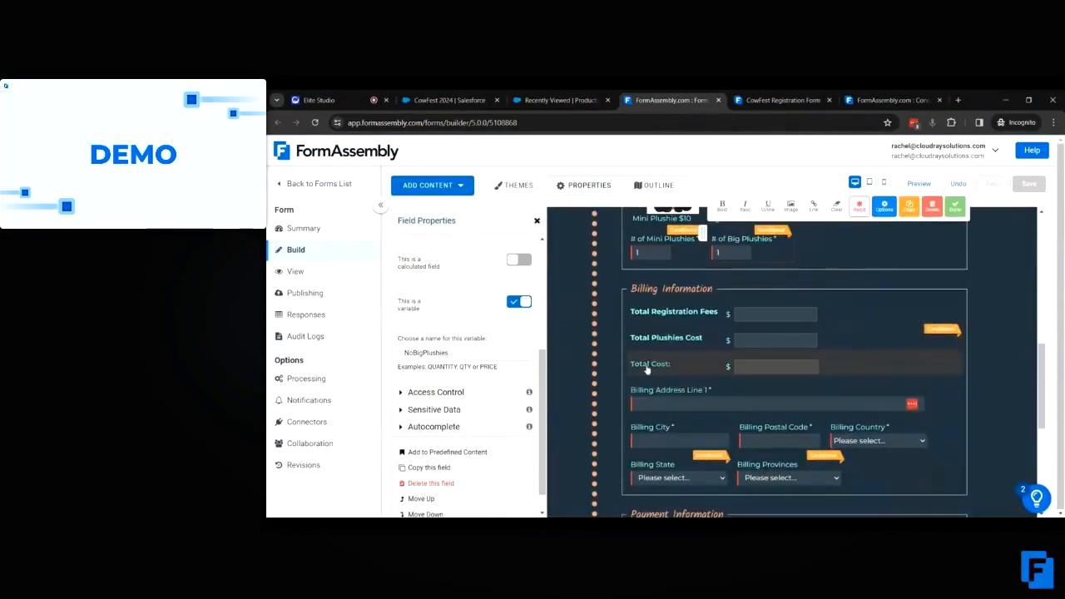
mouse_move(705, 323)
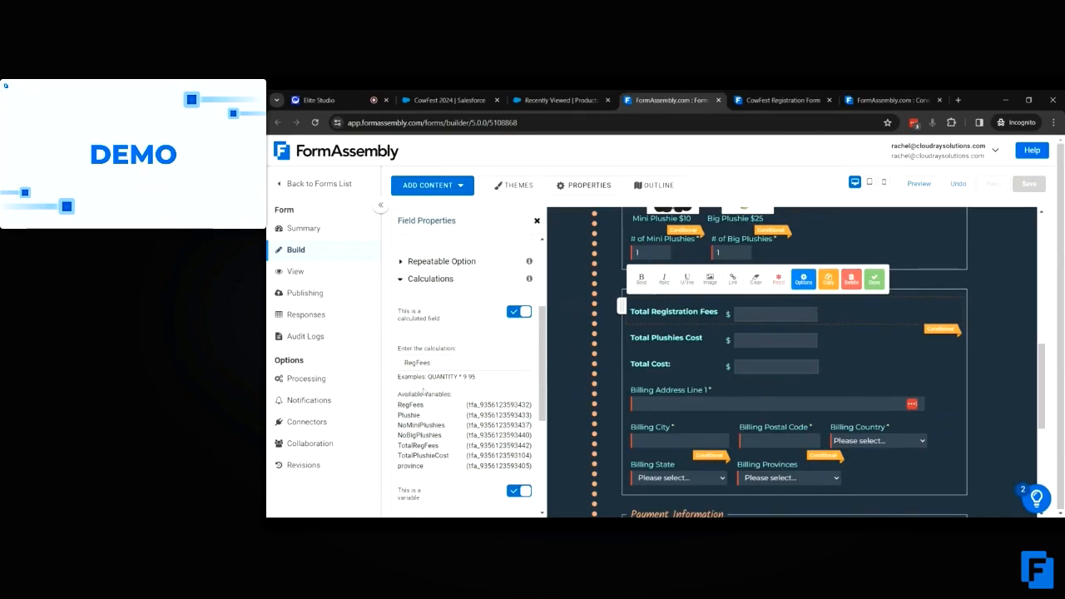
Step: Set Total Cost as a calculated field with formula TotalRegFees+TotalPlushieCost
click(462, 362)
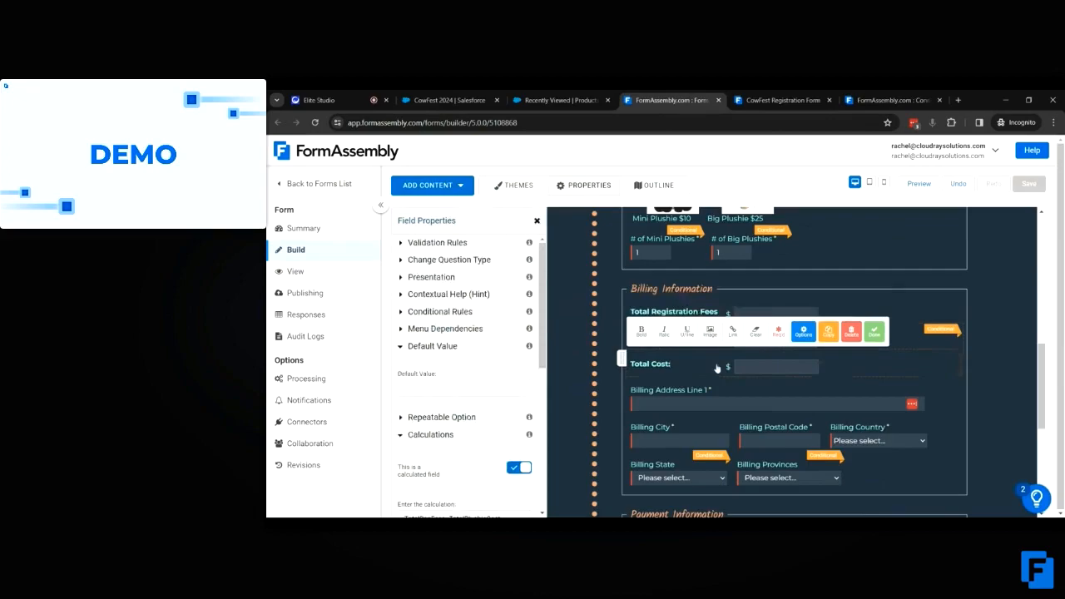
scroll(down, 3)
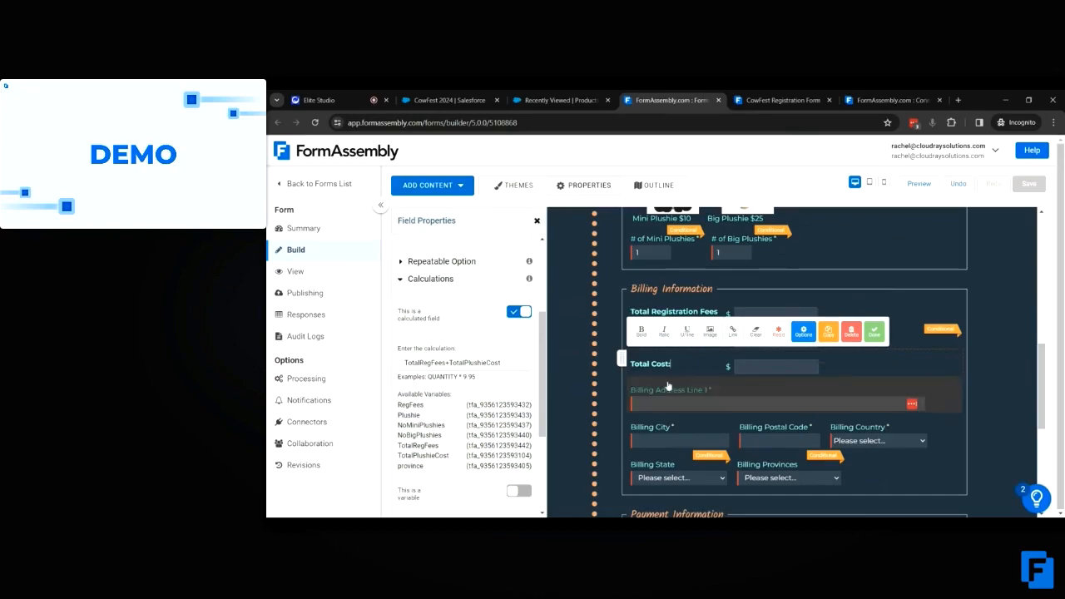
scroll(down, 3)
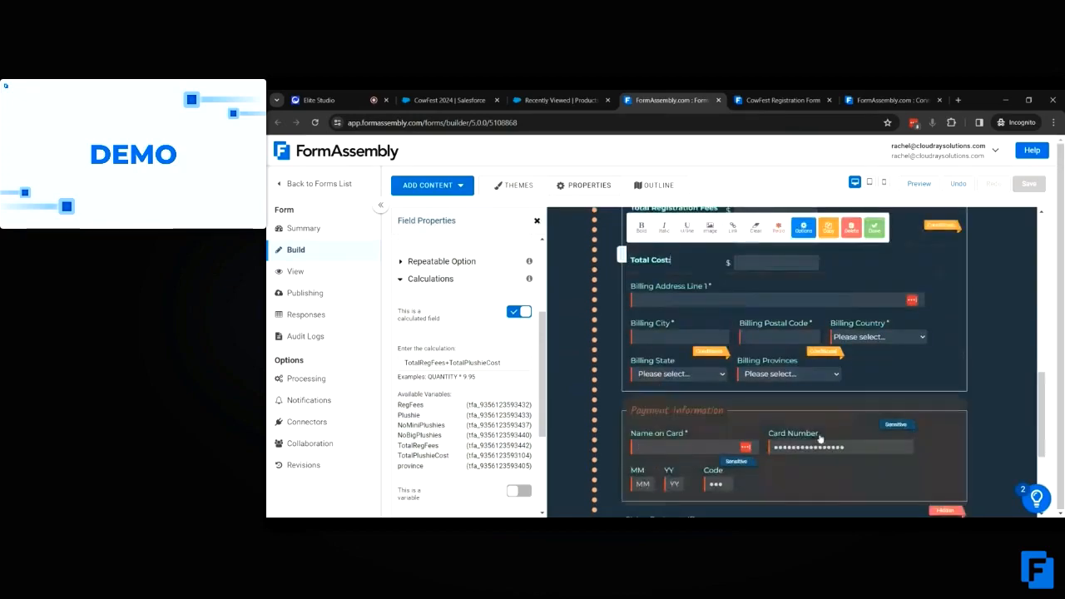